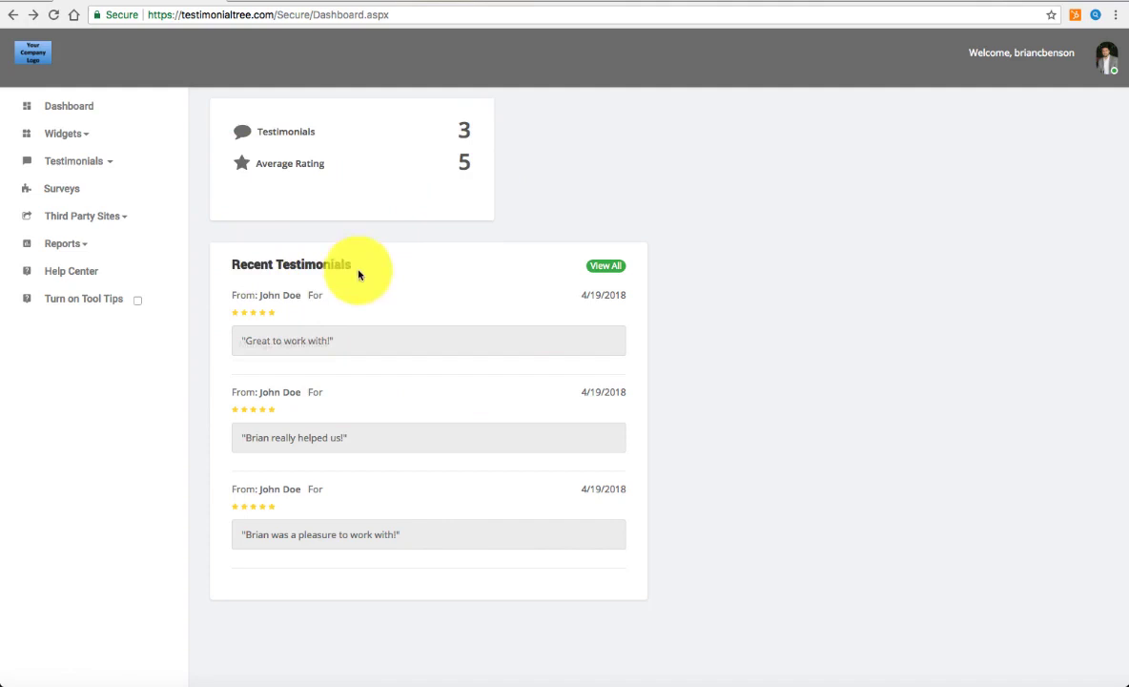
mouse_move(1054, 137)
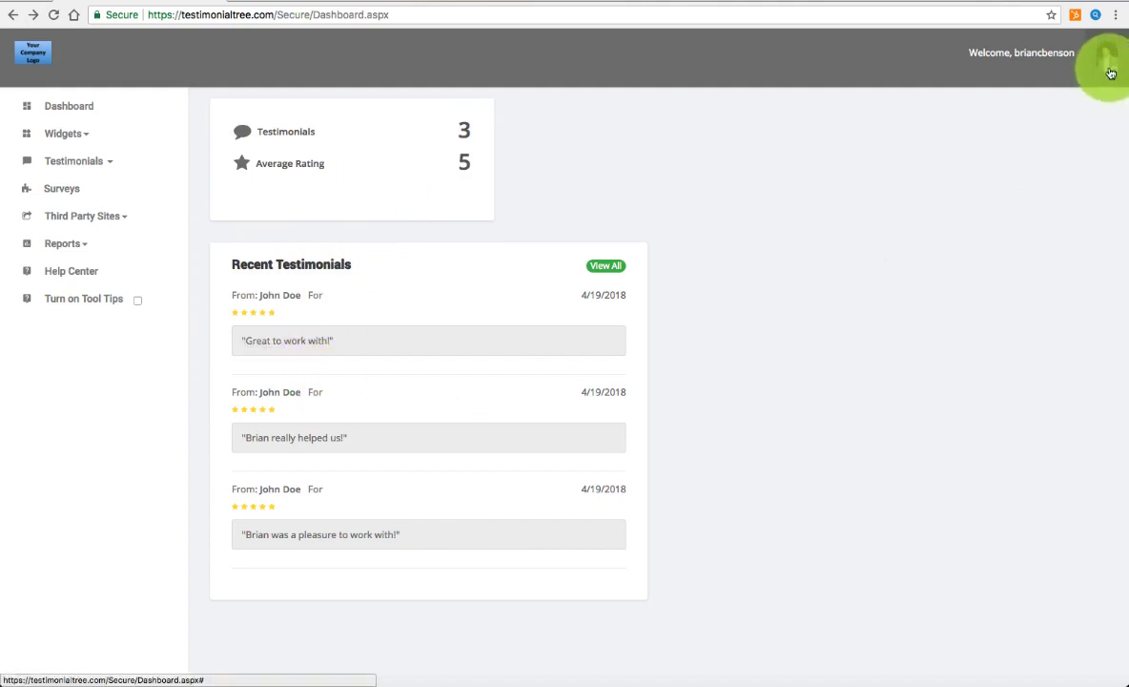
Step: Open the account dropdown from the profile avatar in the top-right header
click(1105, 59)
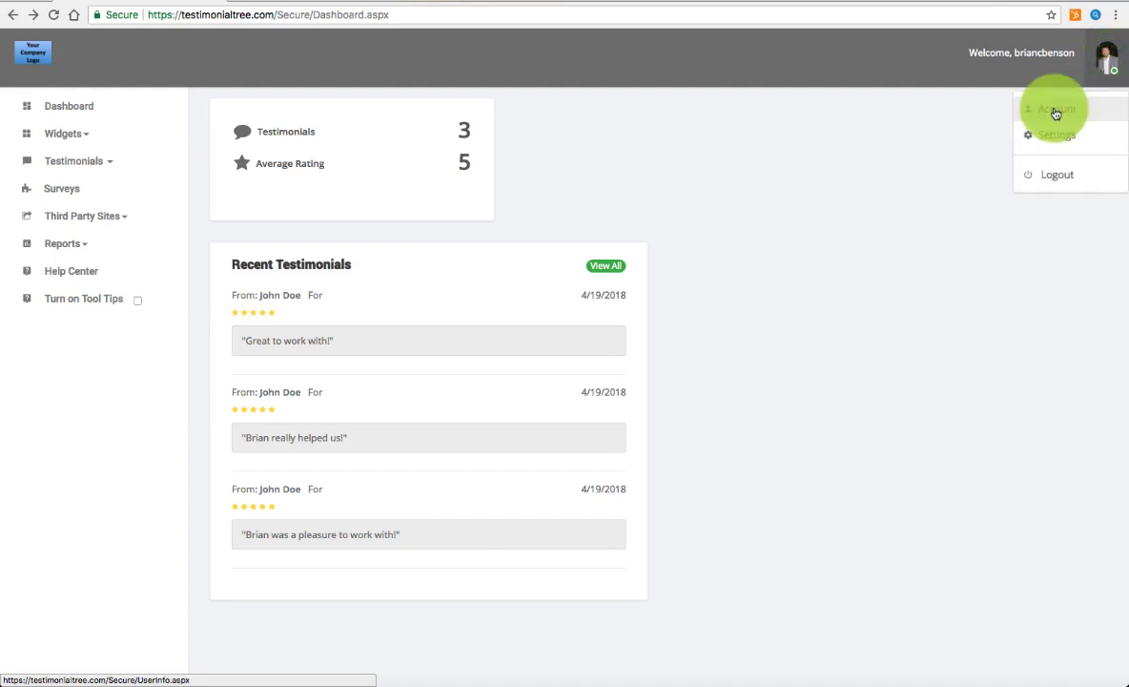
Step: Open Account Profile Settings, scroll down, and select the Facebook Page URL field
click(1057, 109)
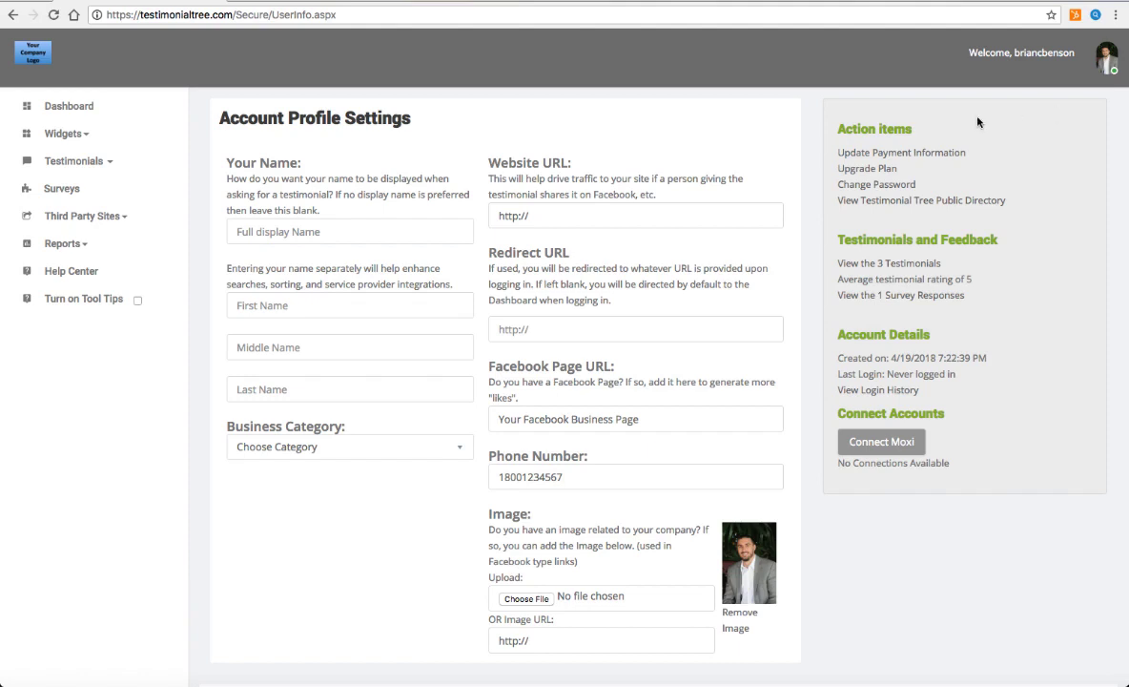
scroll(down, 3)
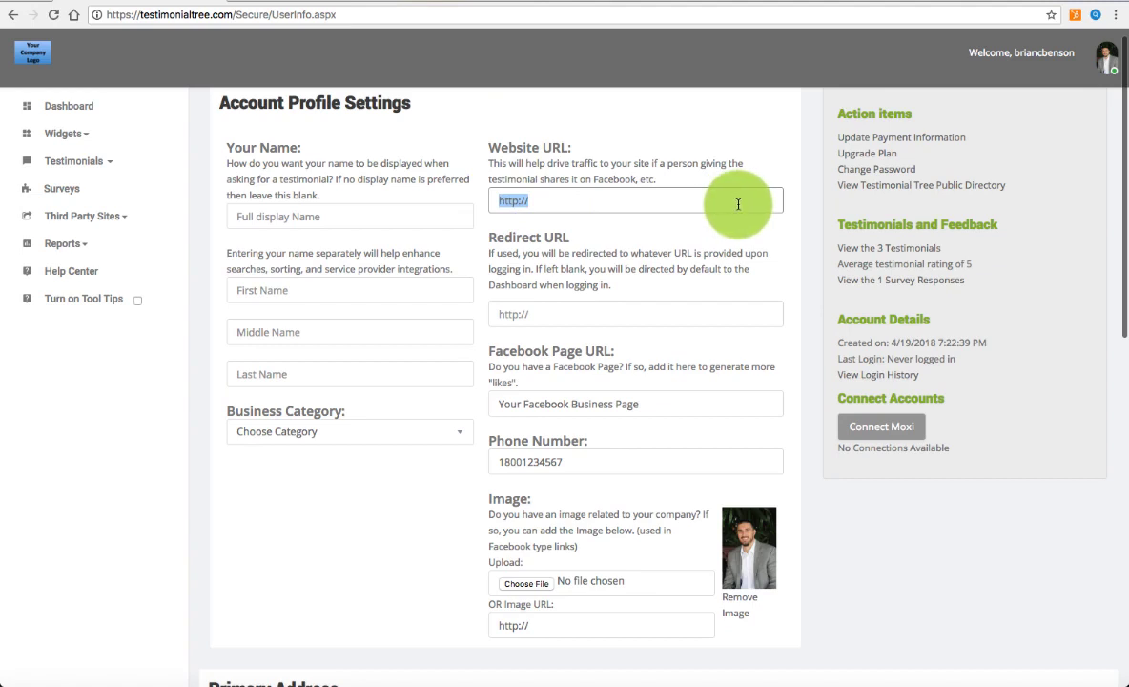
click(635, 404)
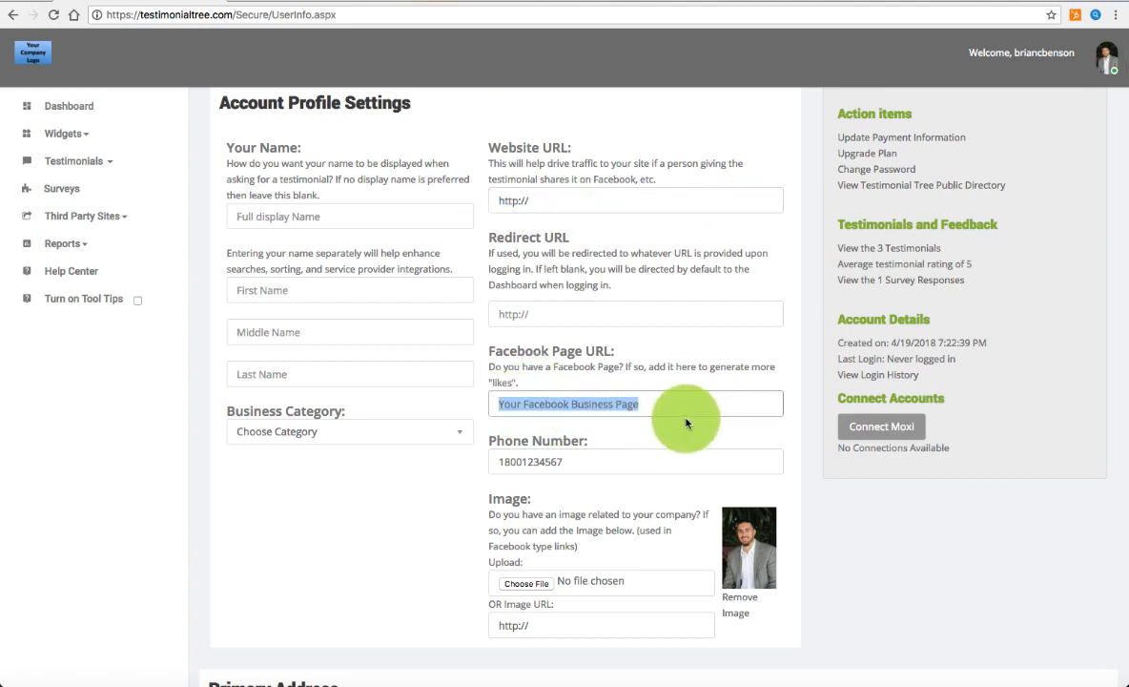
mouse_move(493, 466)
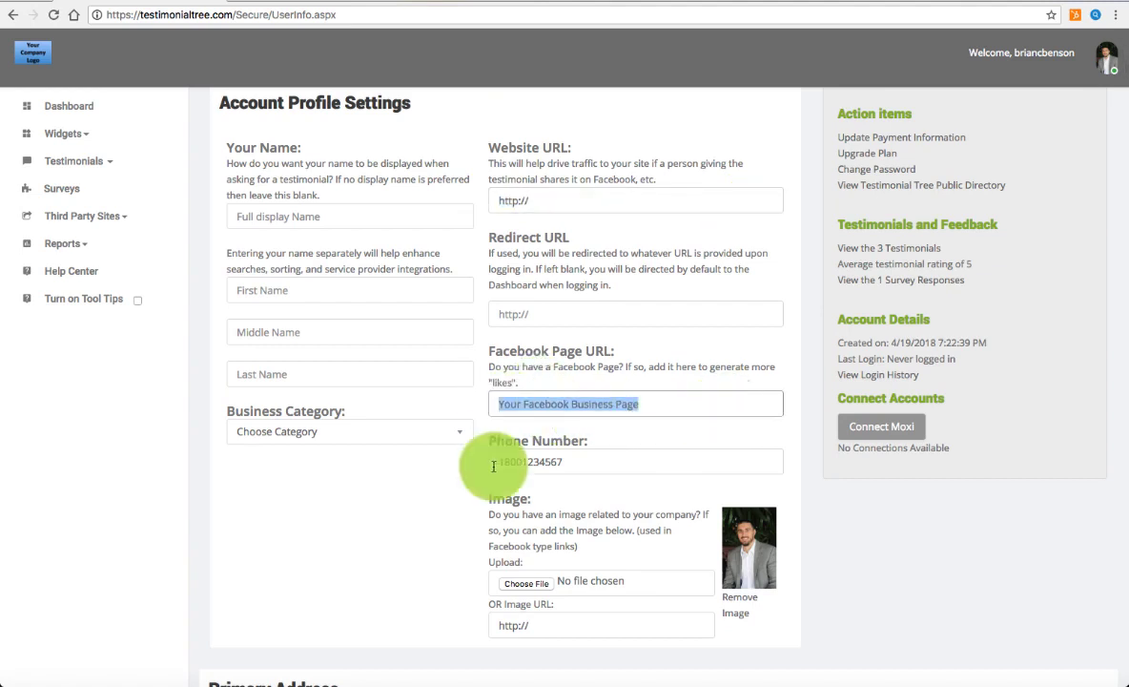
scroll(down, 3)
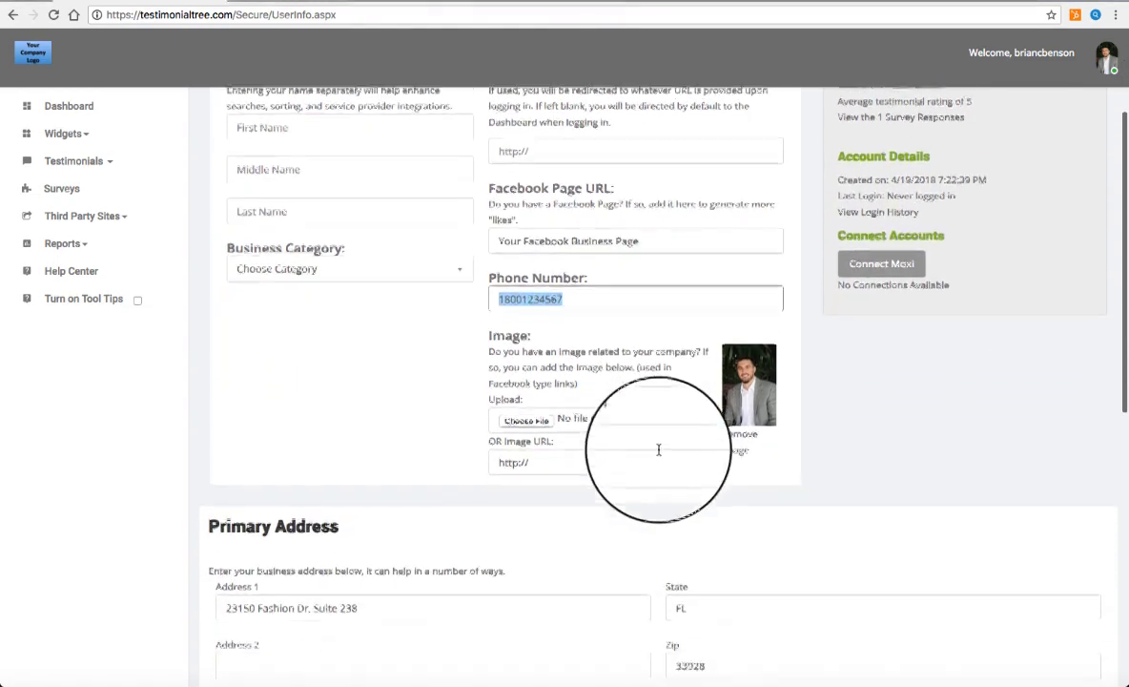
scroll(down, 3)
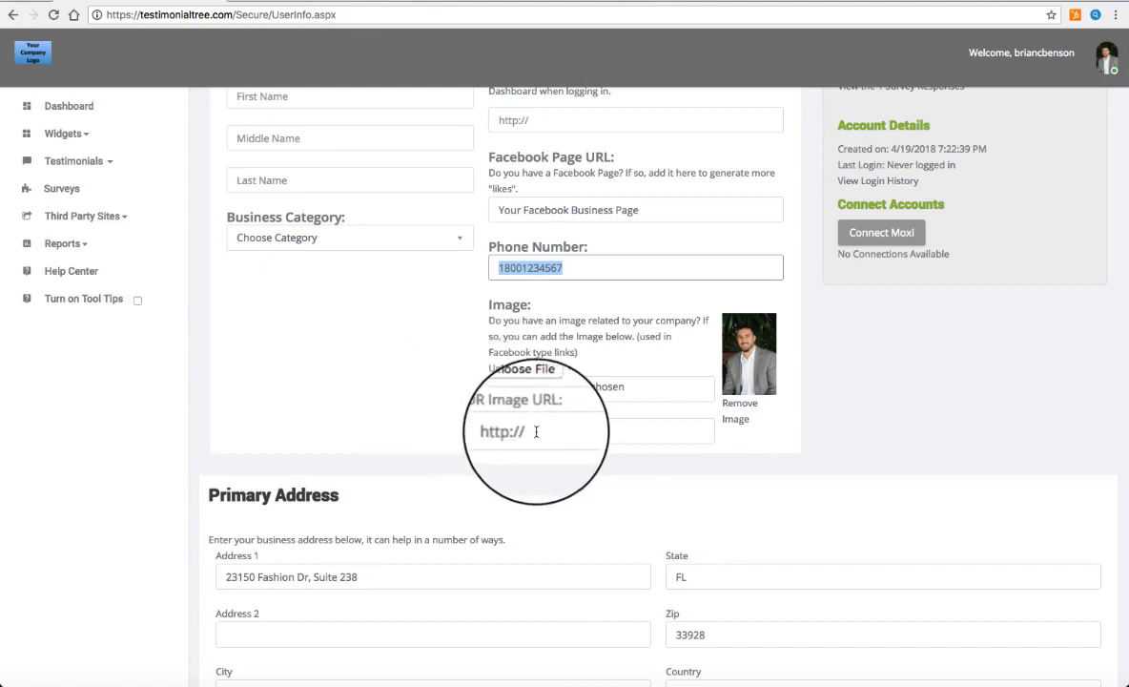
scroll(down, 3)
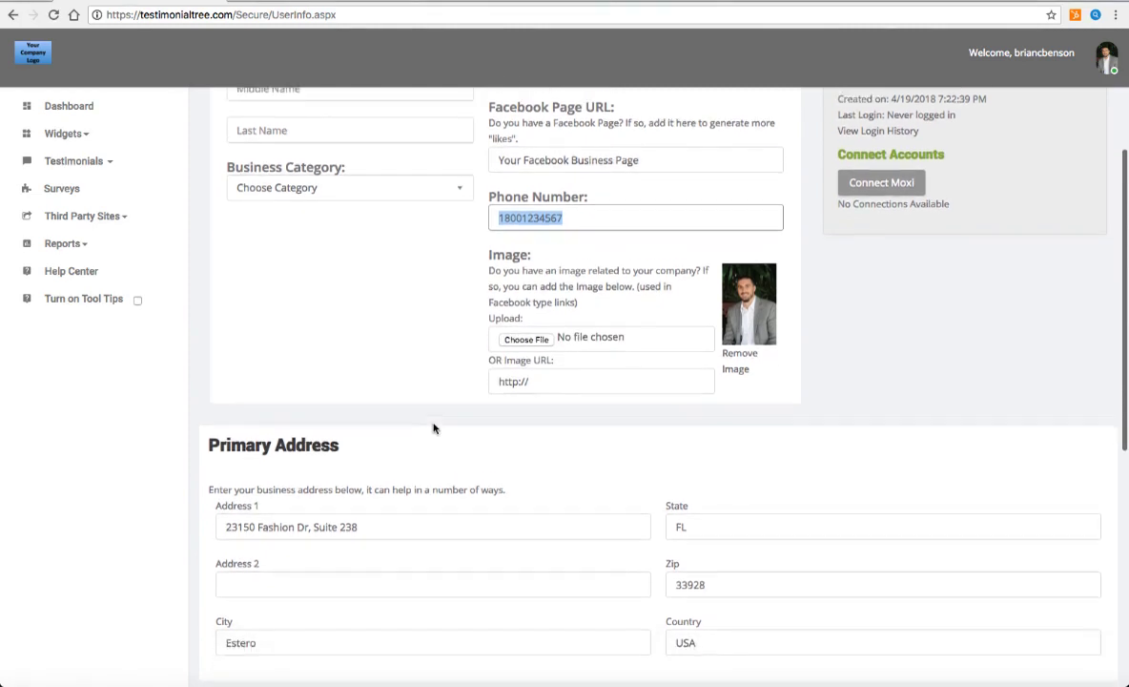
scroll(down, 3)
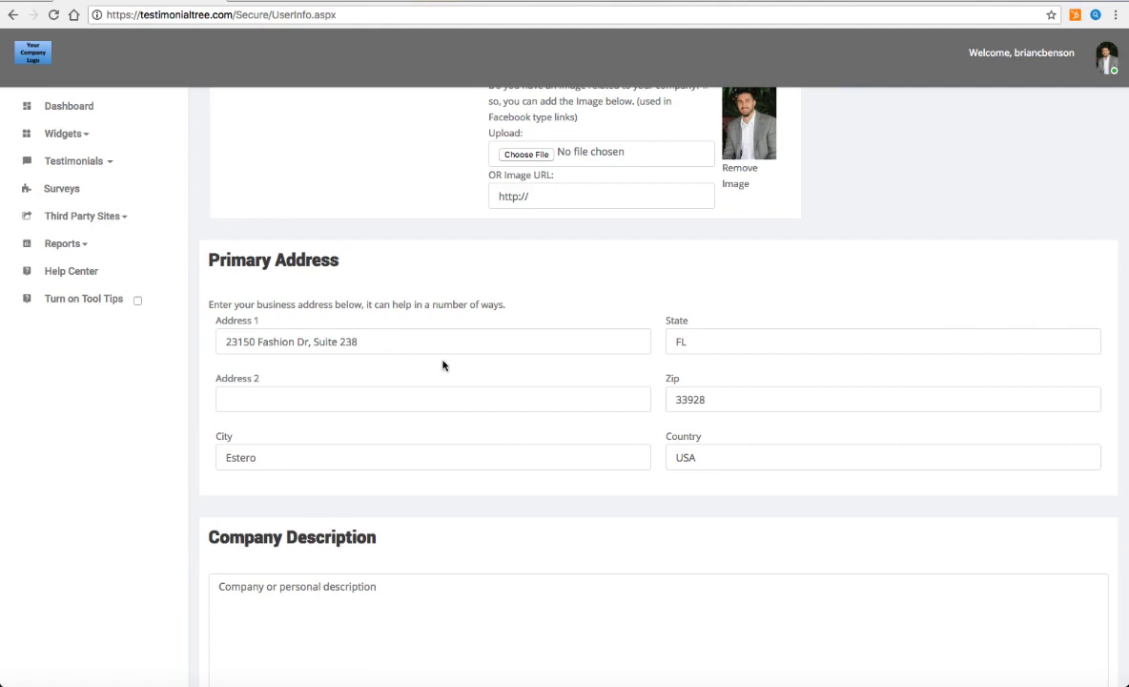
scroll(down, 3)
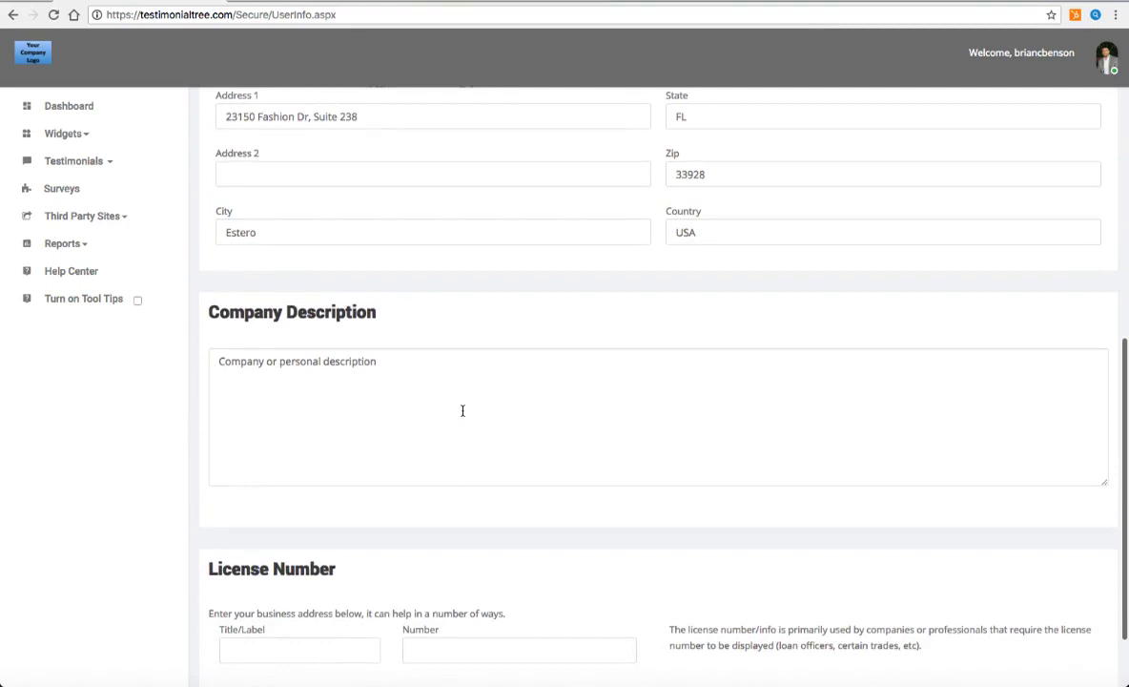
scroll(down, 3)
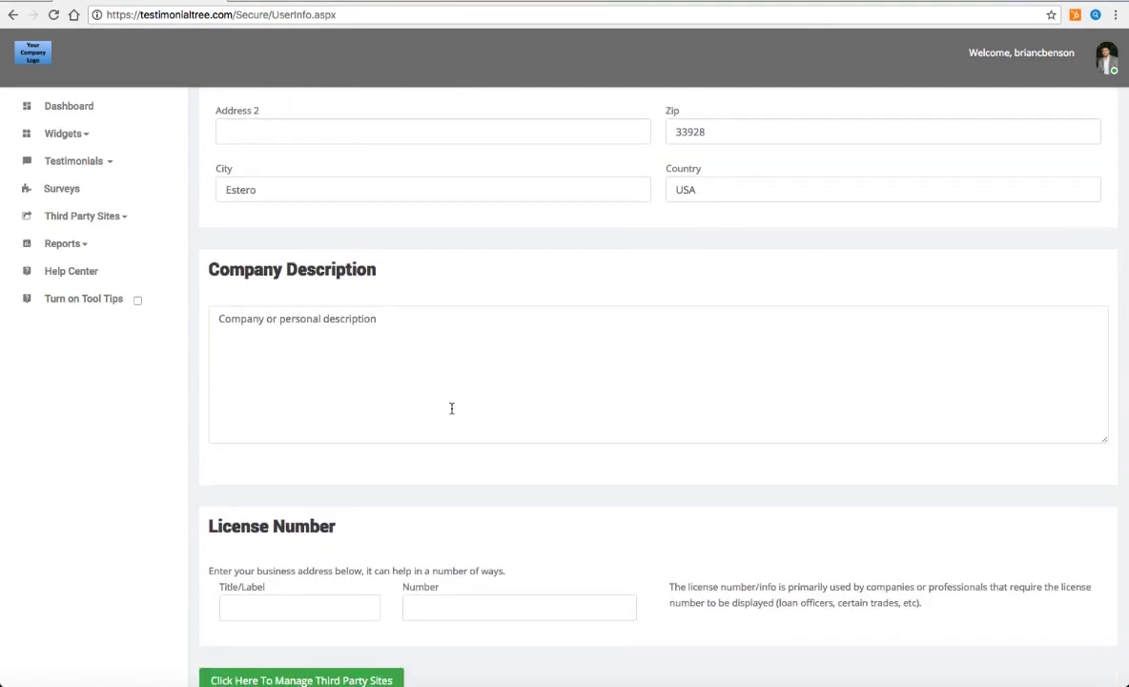
mouse_move(451, 408)
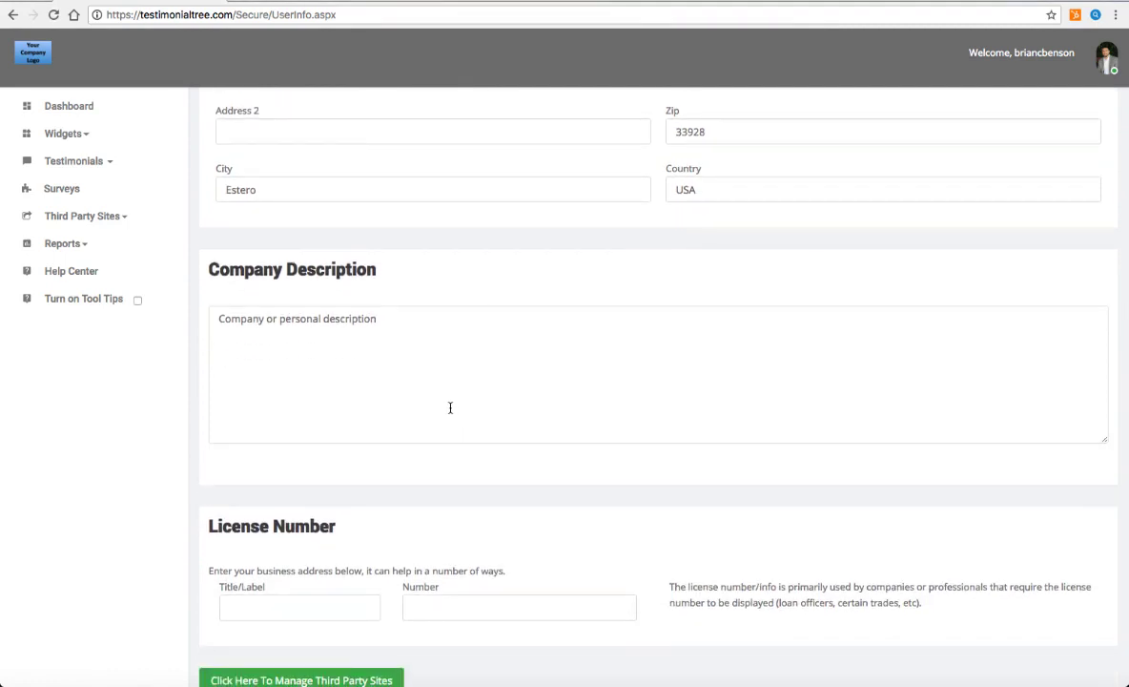